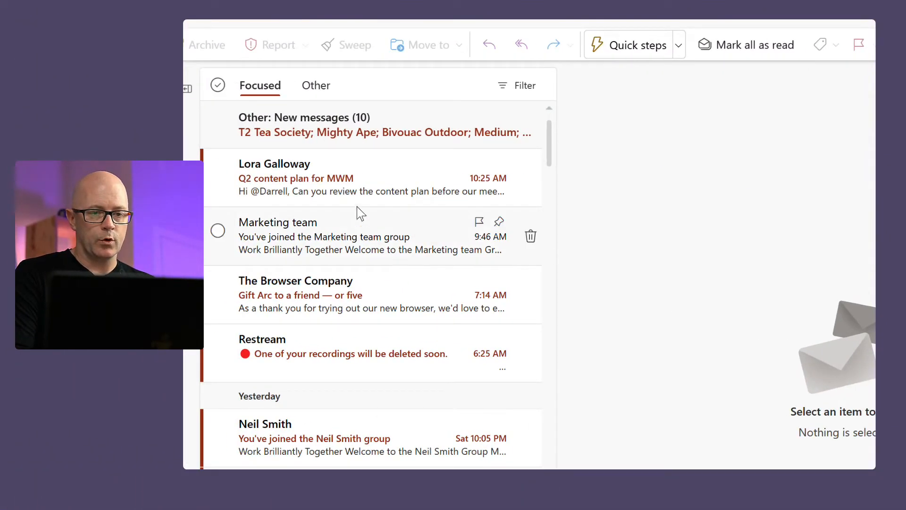
mouse_move(376, 178)
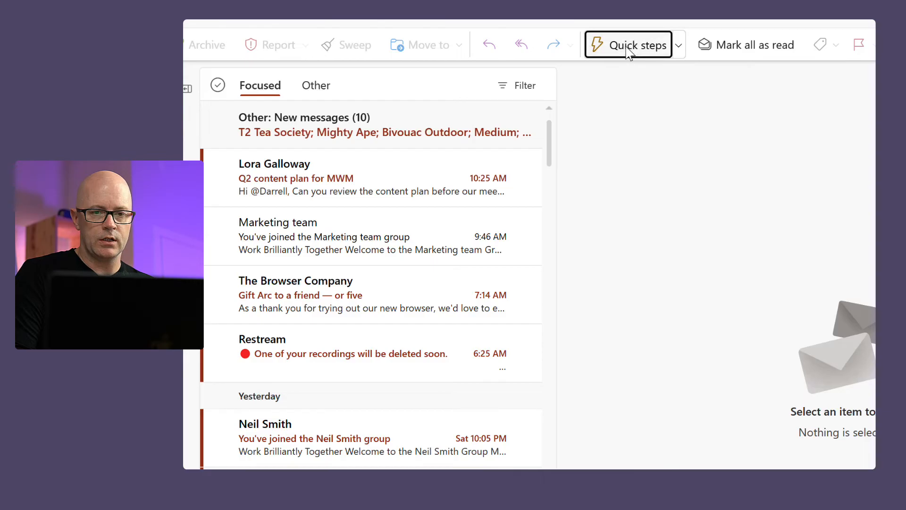
- Start a new quick step named 'Action today' from the quick steps settings
click(629, 44)
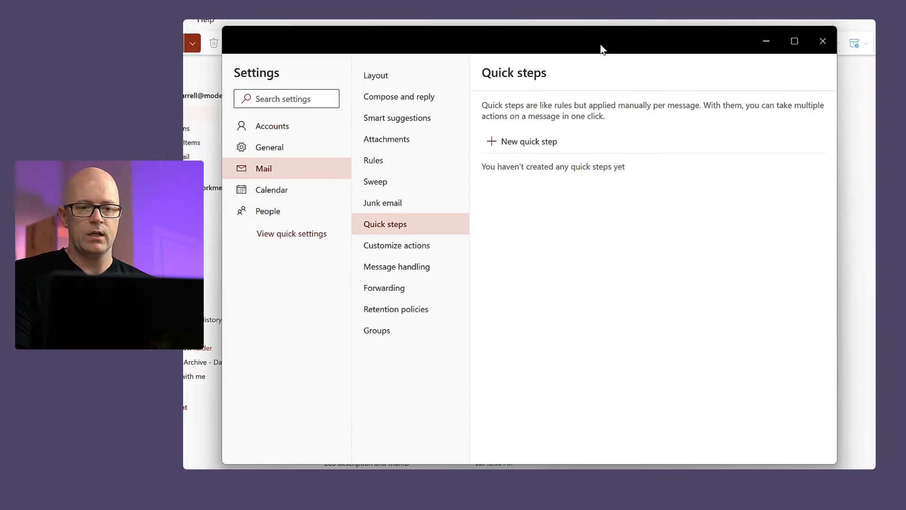
click(529, 141)
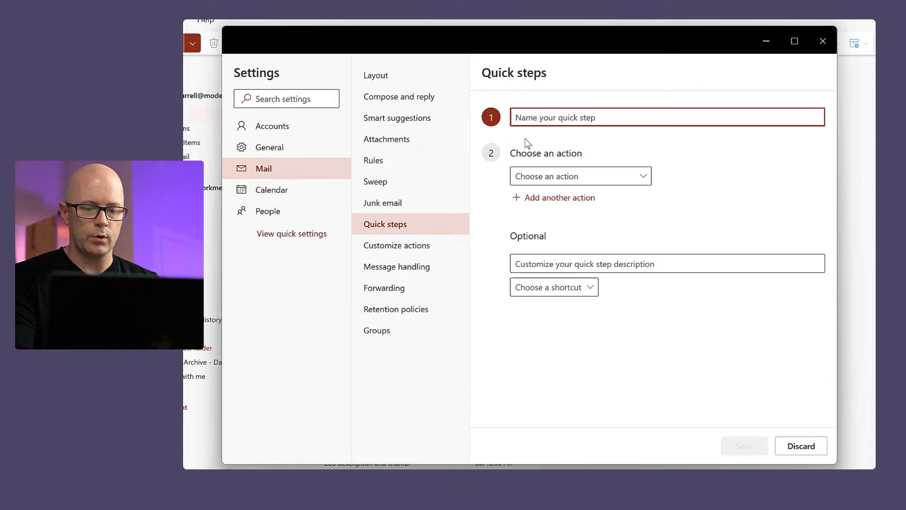
text(Action today)
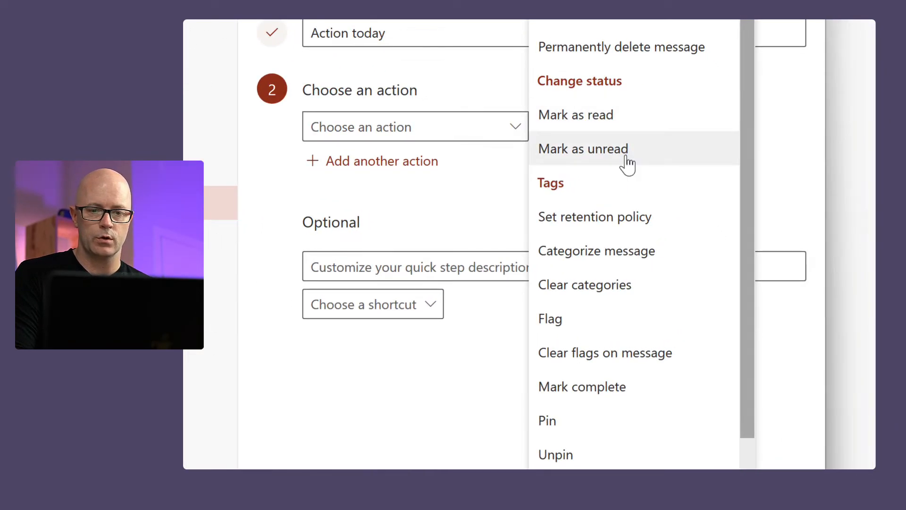
- Give the quick step a Pin action plus a Flag action set to Today
click(546, 420)
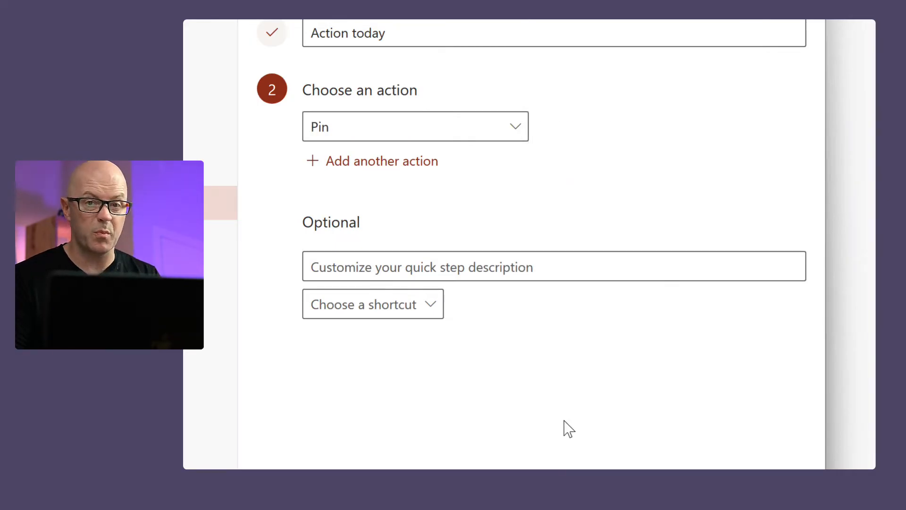
mouse_move(348, 167)
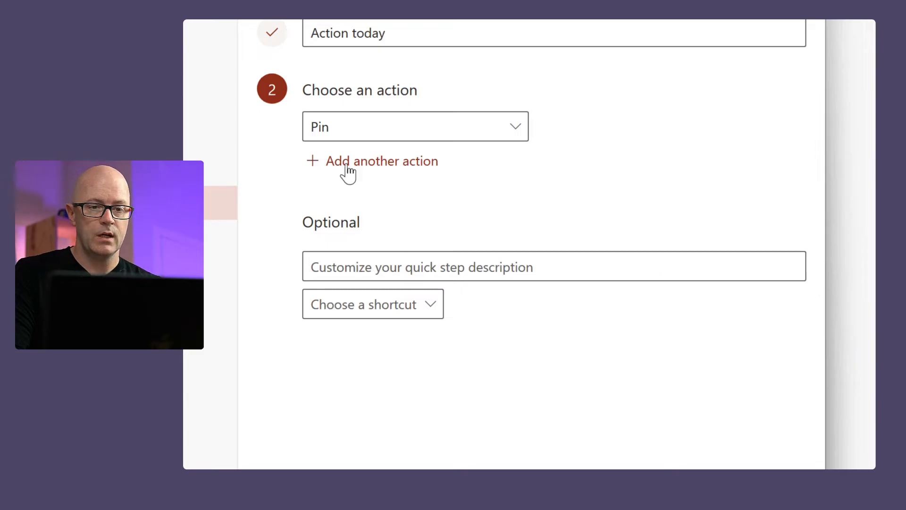
click(347, 160)
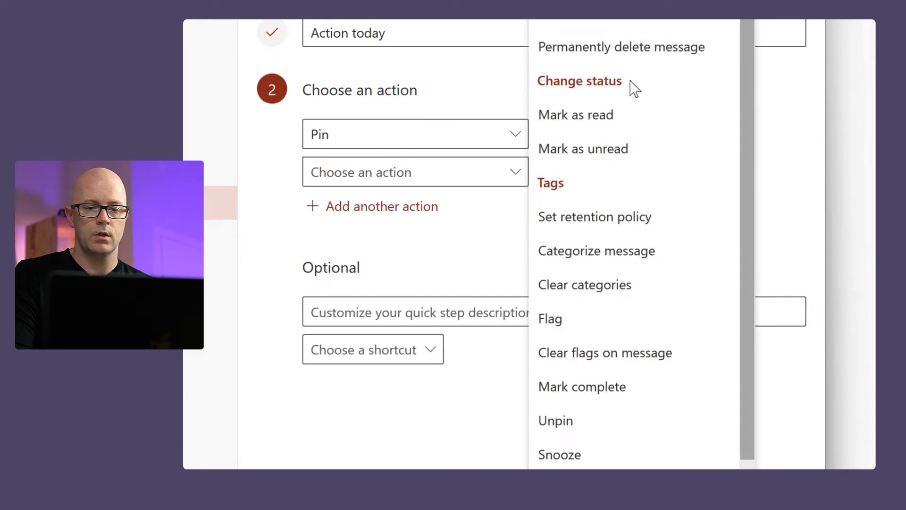
click(550, 318)
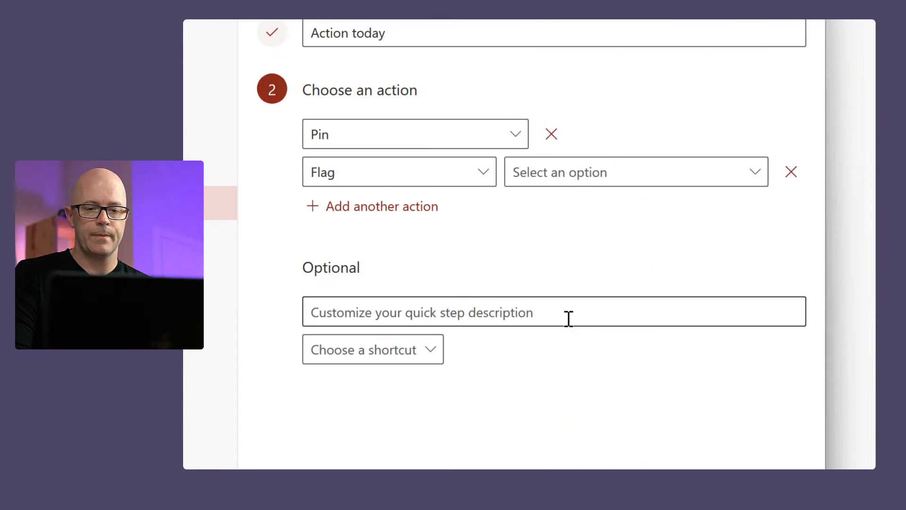
click(634, 172)
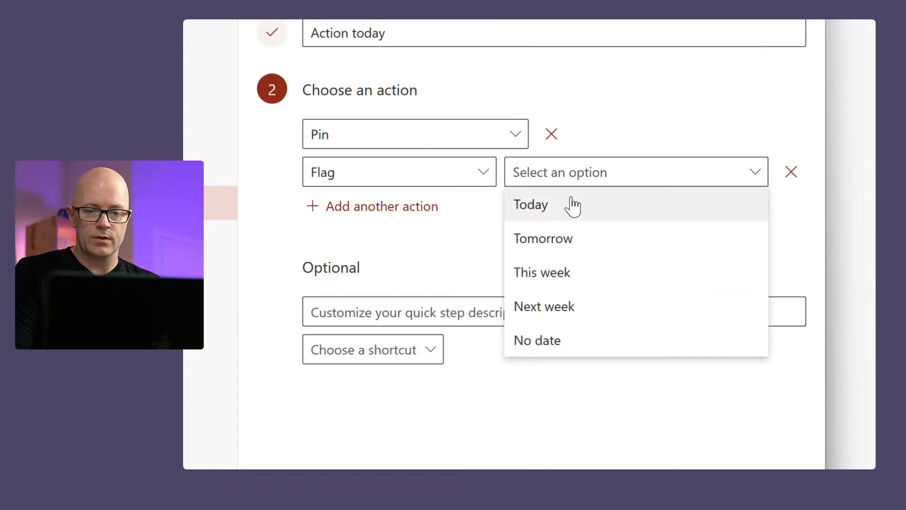
click(530, 204)
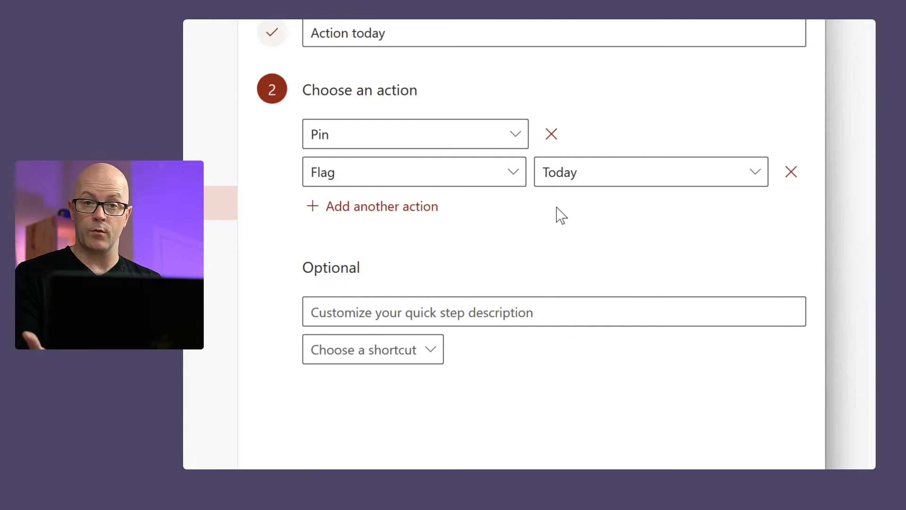
- Select the description box and view the available Ctrl+Shift shortcut choices
click(485, 311)
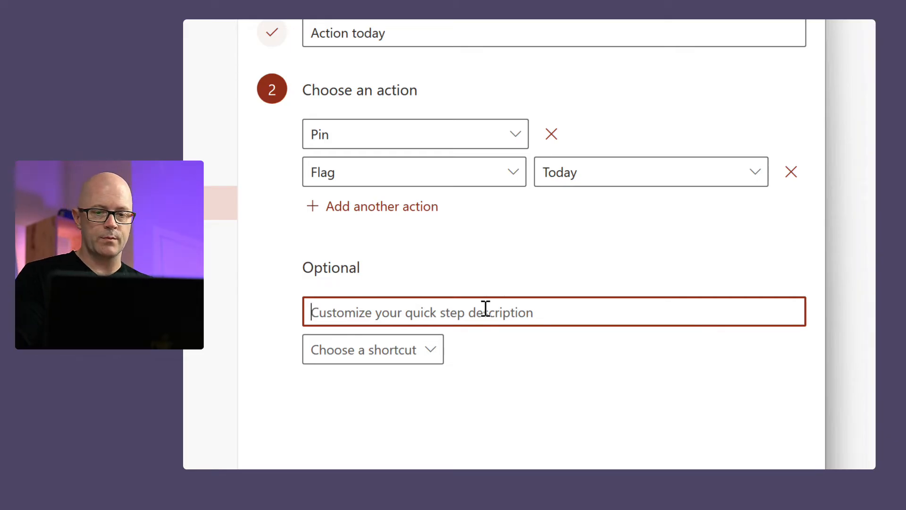
mouse_move(440, 362)
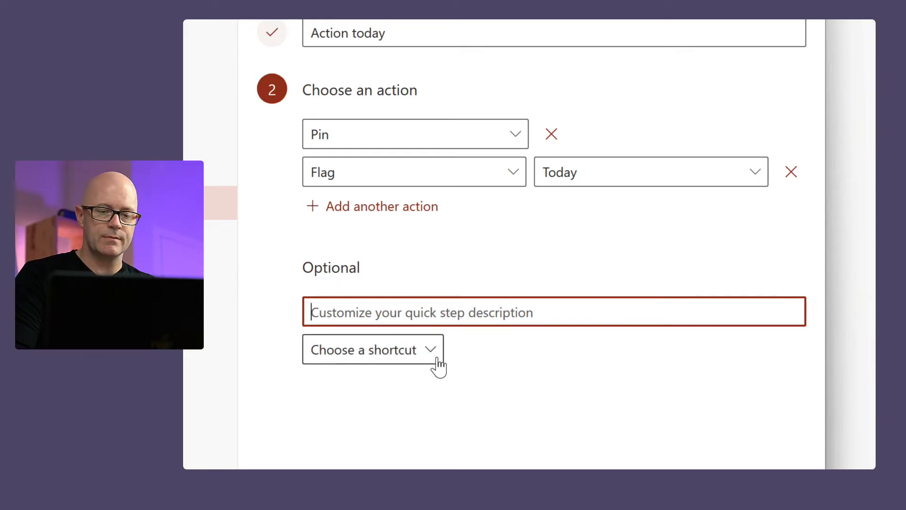
click(372, 349)
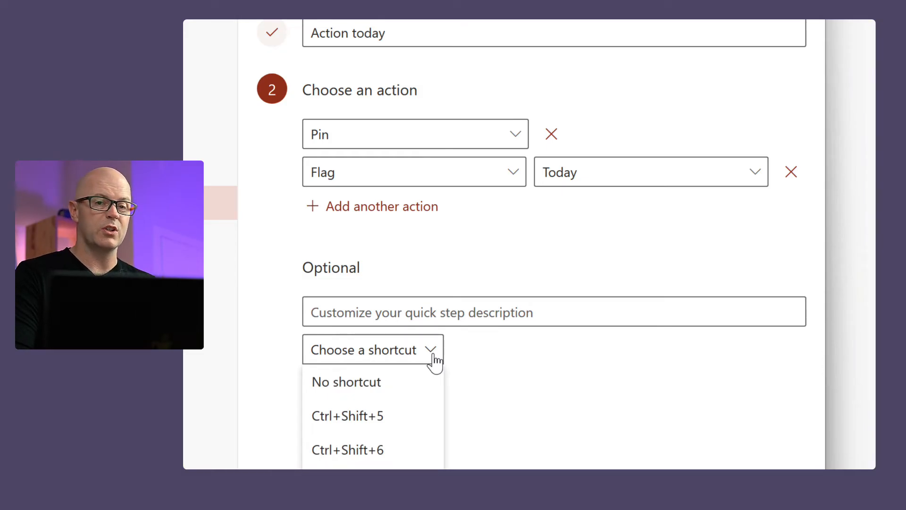
mouse_move(488, 370)
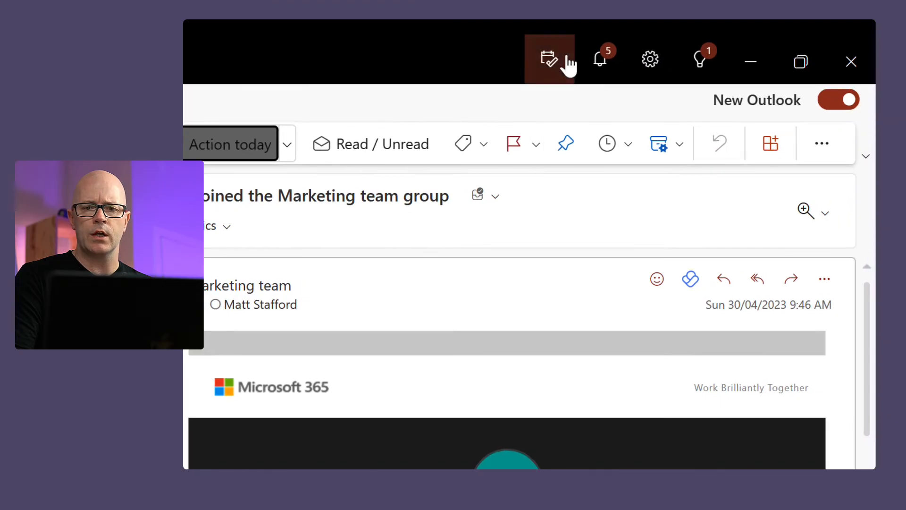
mouse_move(550, 59)
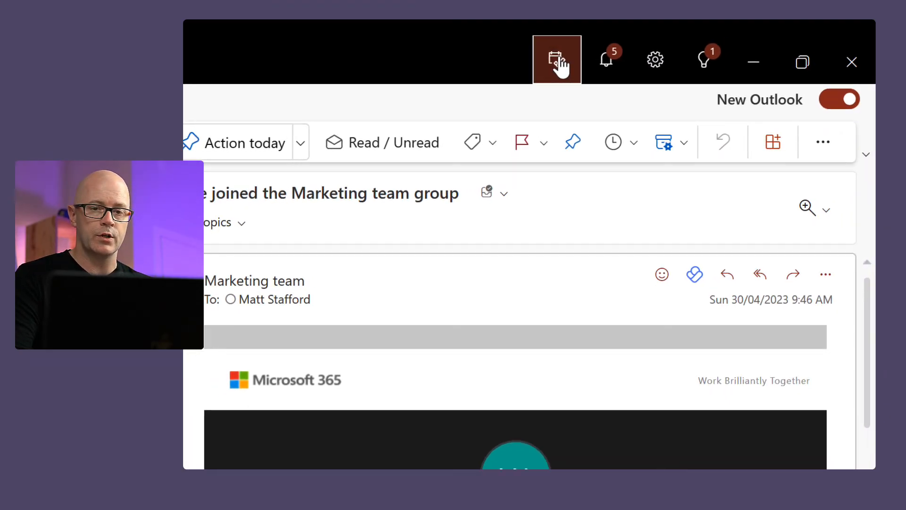
- Show Flagged Emails in the My Day To Do pane, then close the Q2 content plan message
click(557, 59)
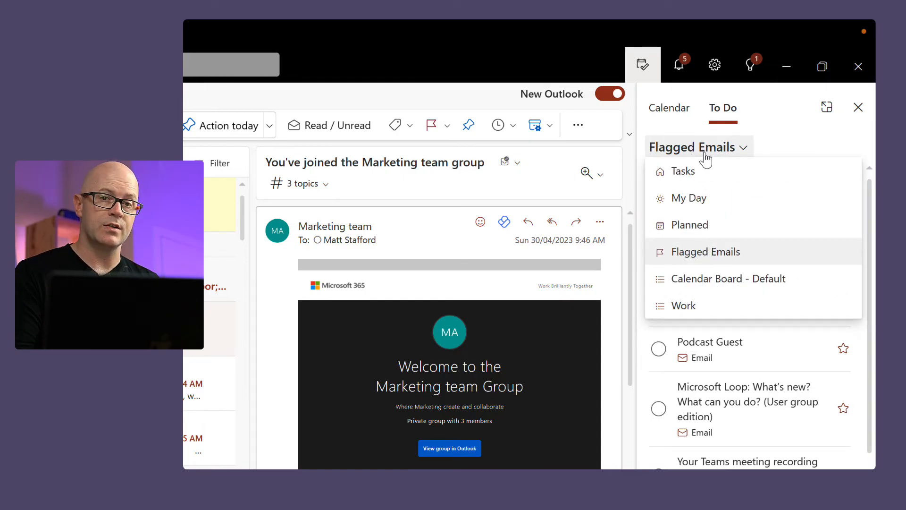
click(705, 251)
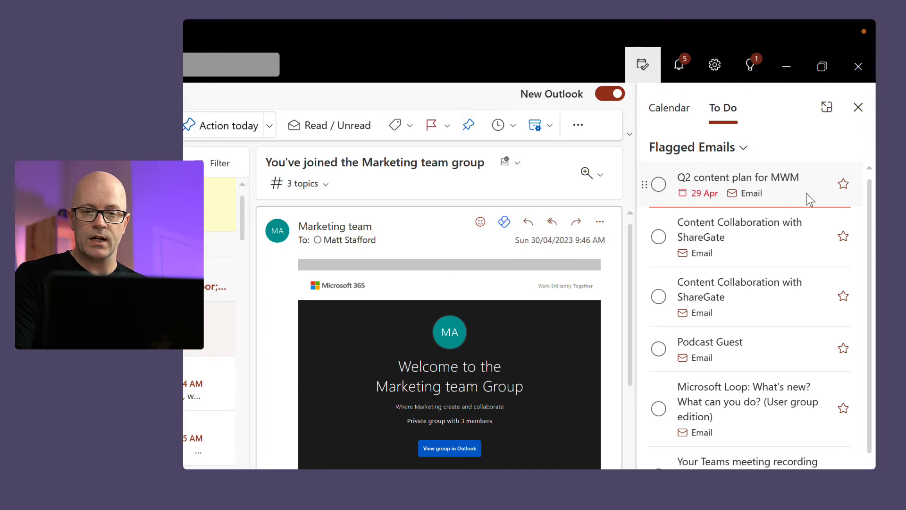
mouse_move(754, 193)
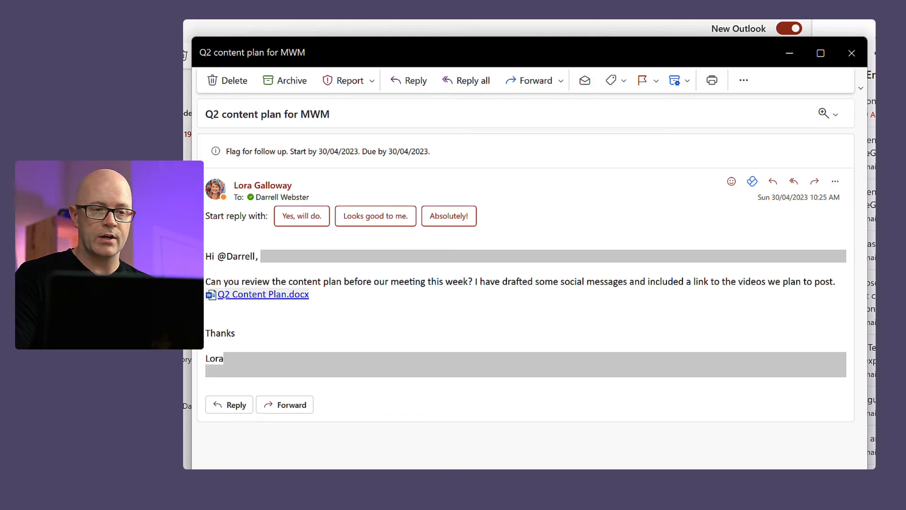
click(852, 52)
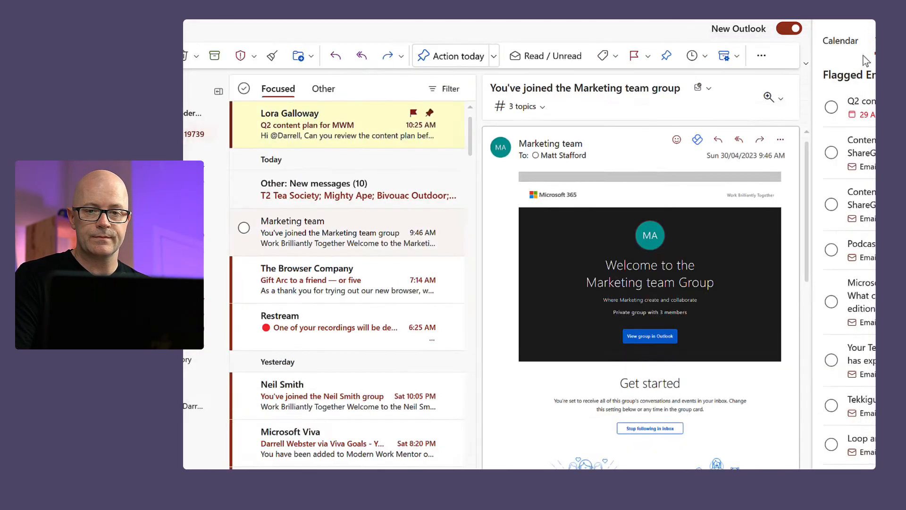